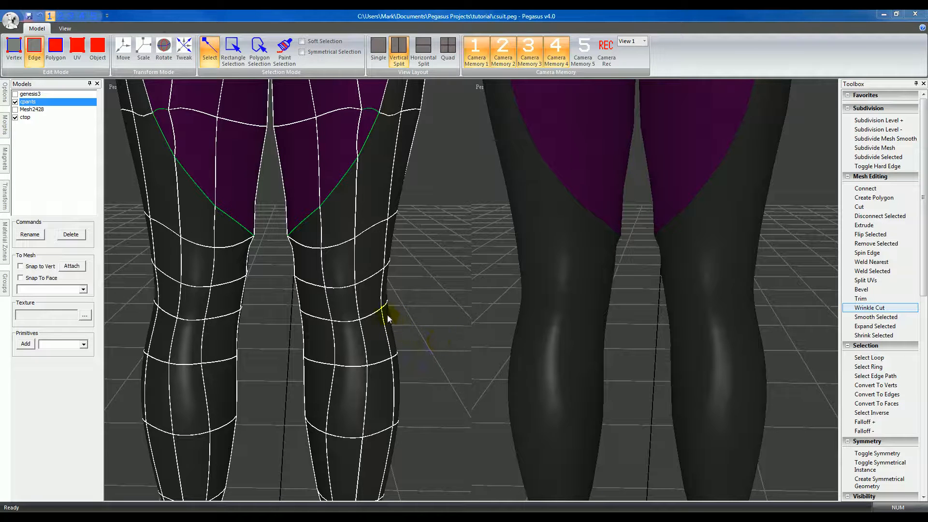
mouse_move(440, 327)
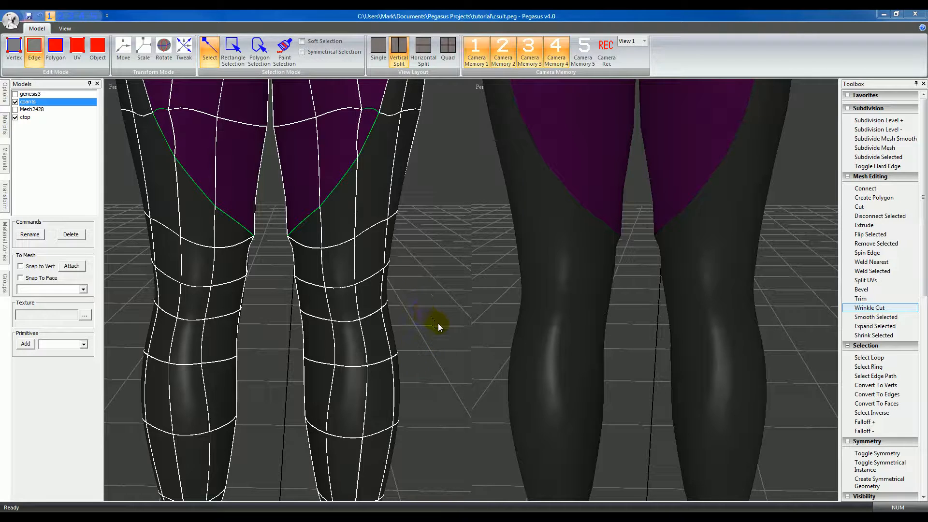
mouse_move(417, 340)
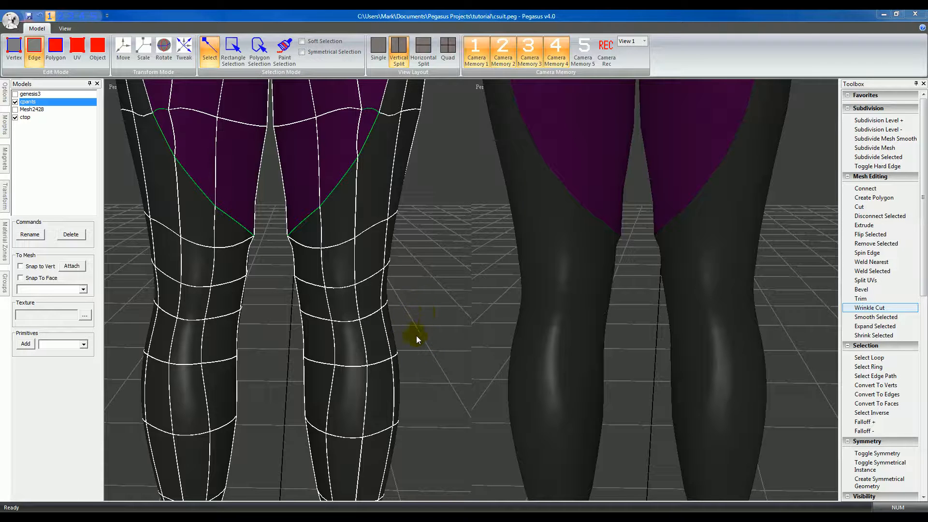
mouse_move(420, 329)
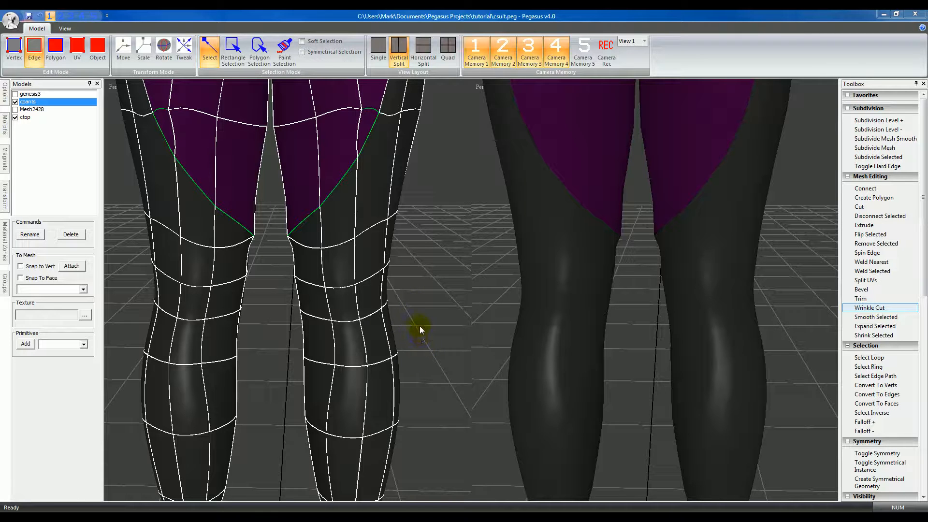
mouse_move(461, 242)
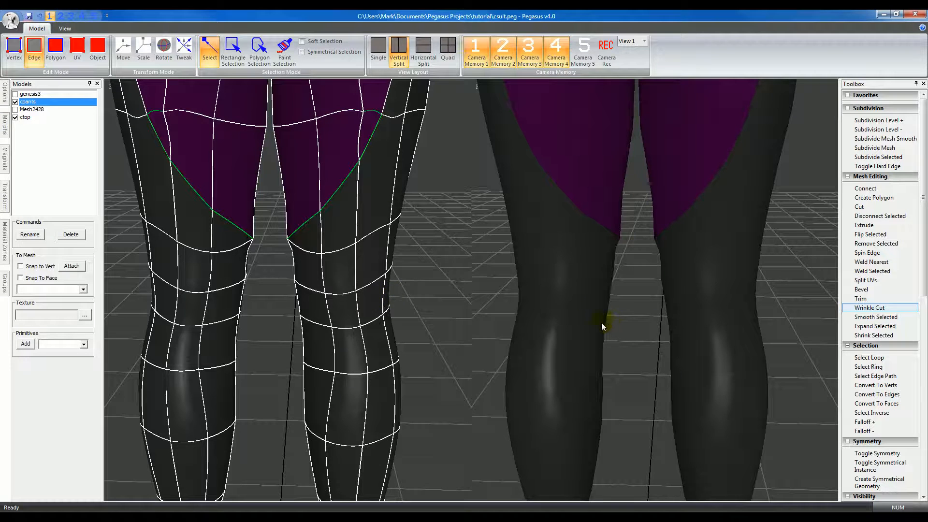
mouse_move(411, 319)
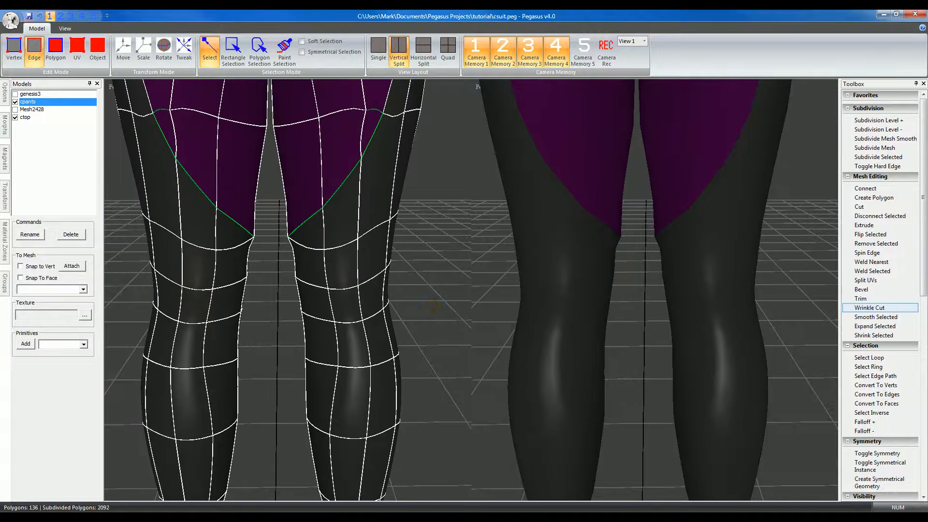
mouse_move(405, 314)
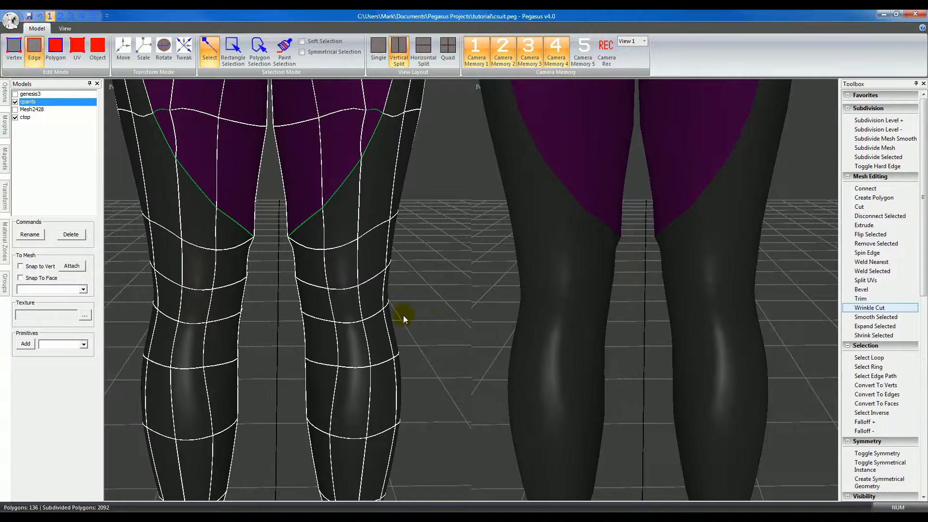
Start the wrinkle cut line on the knee edge of the pants mesh.
click(880, 308)
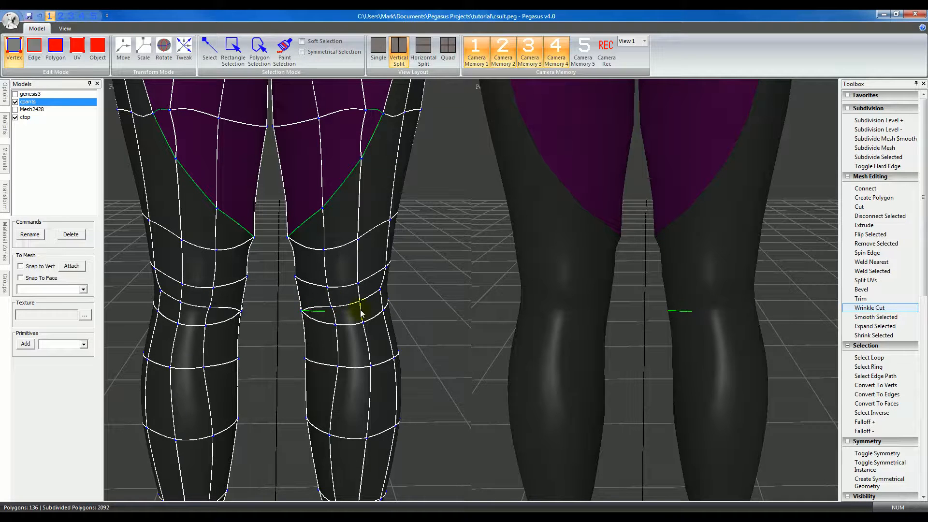
Finish the knee cut, then tune wrinkle length and set thickness to 0.07.
click(869, 307)
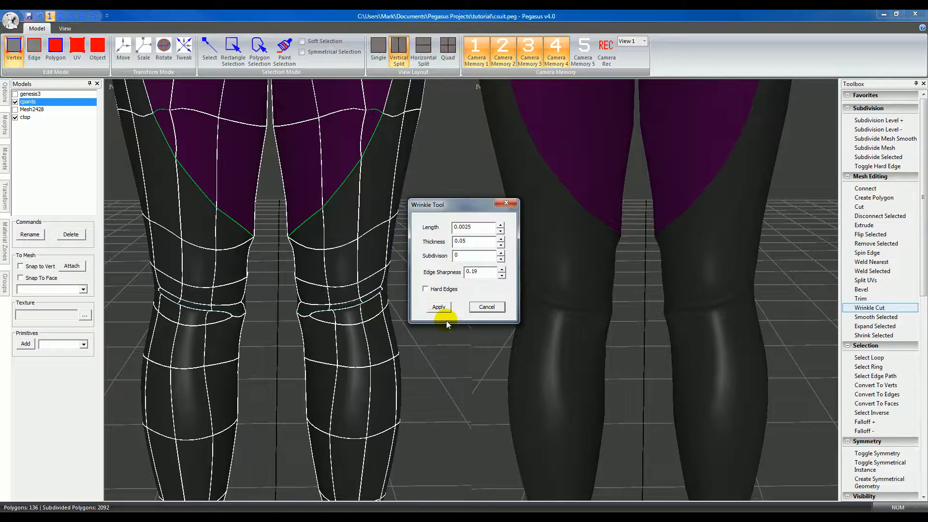
drag(461, 205, 455, 208)
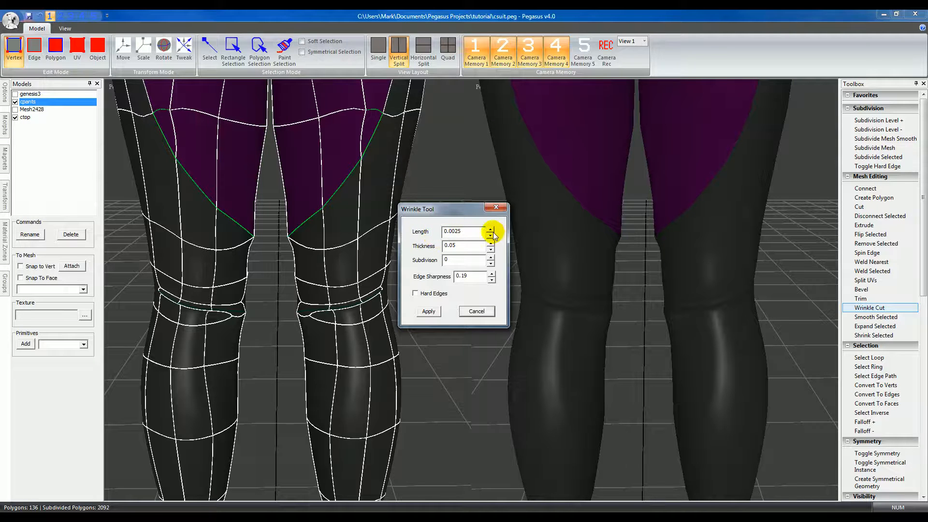
click(490, 229)
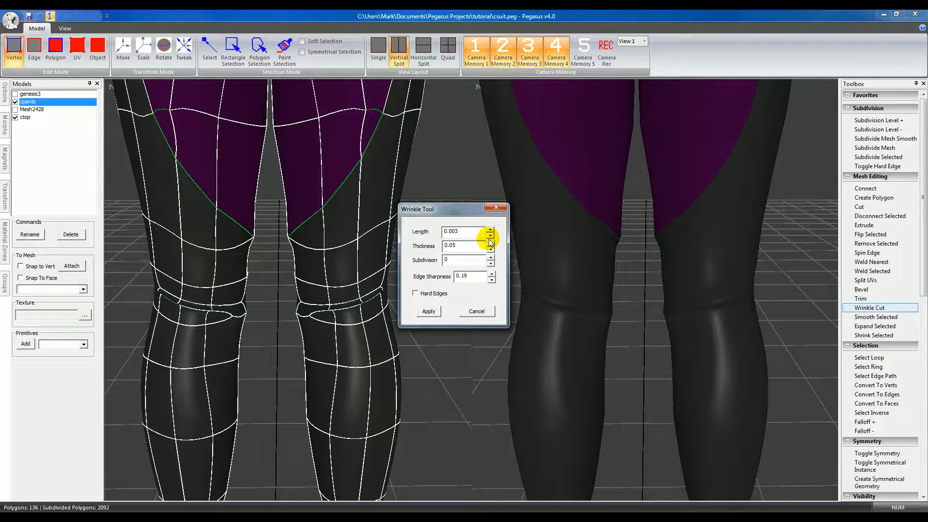
click(489, 235)
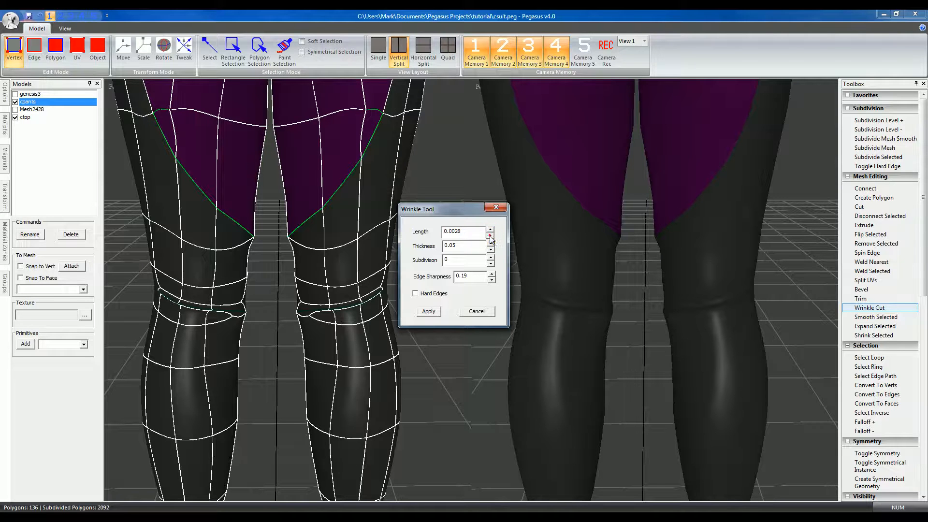
click(489, 243)
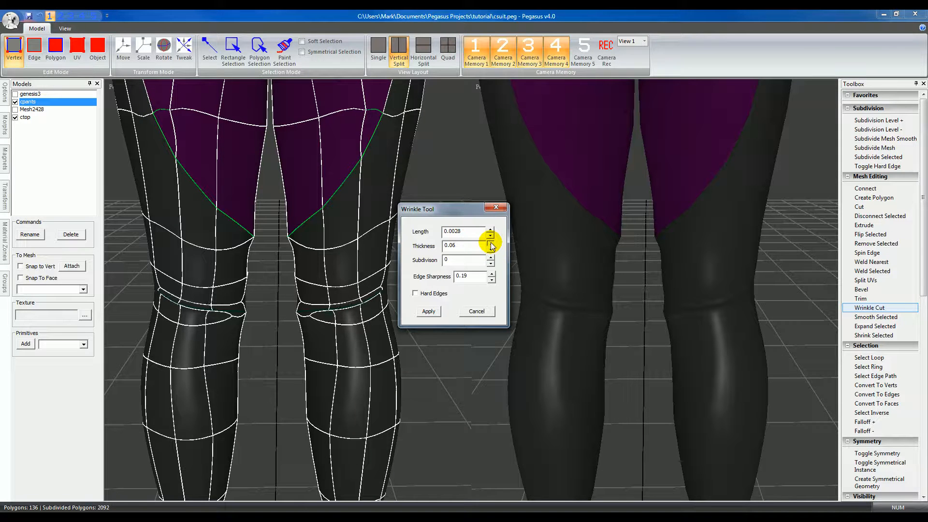
click(490, 243)
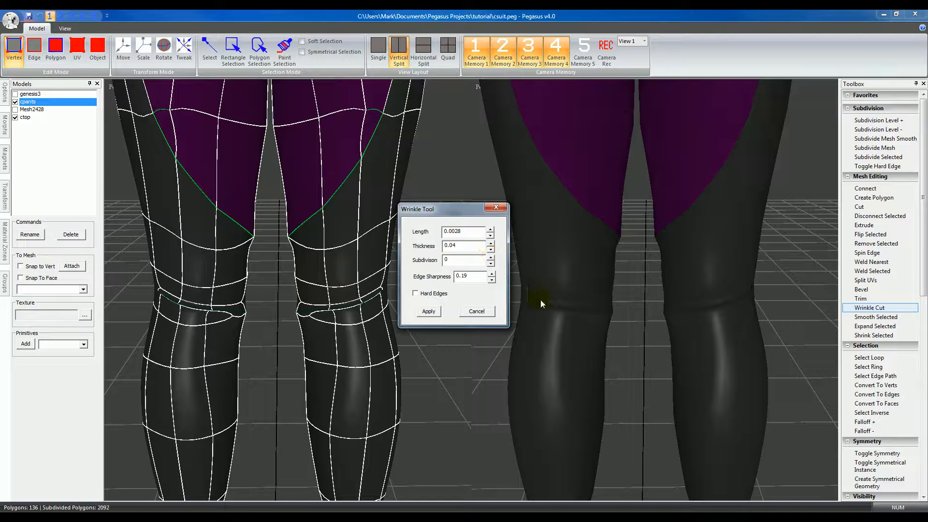
click(489, 244)
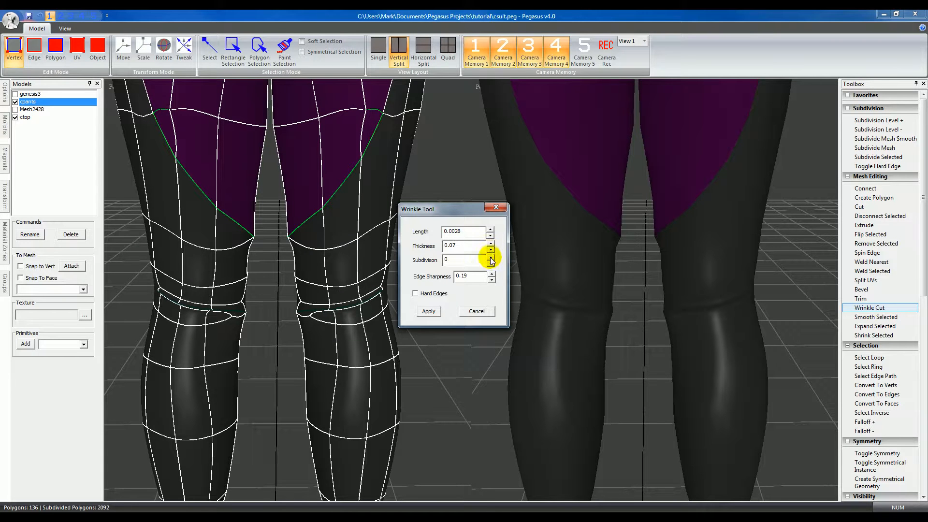
Set subdivision to 0, edge sharpness to 0.01, and turn hard edges on.
click(489, 257)
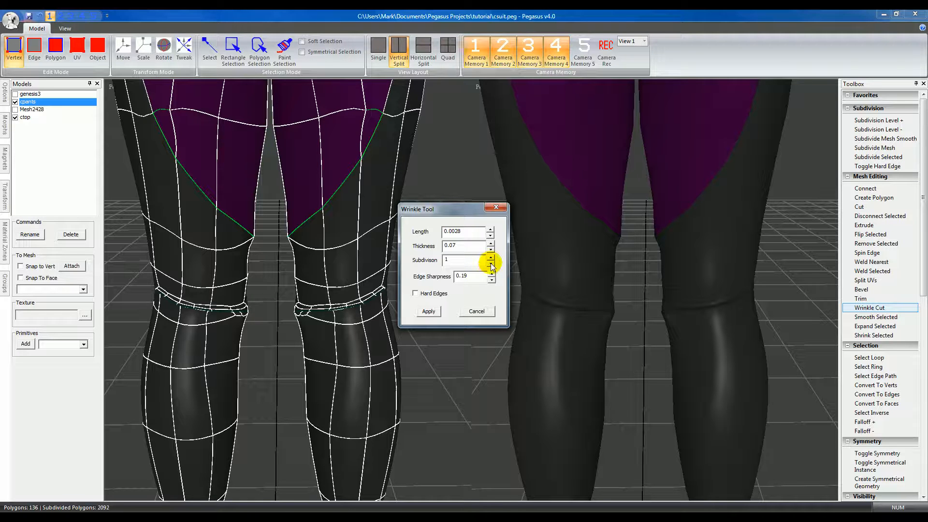
click(490, 264)
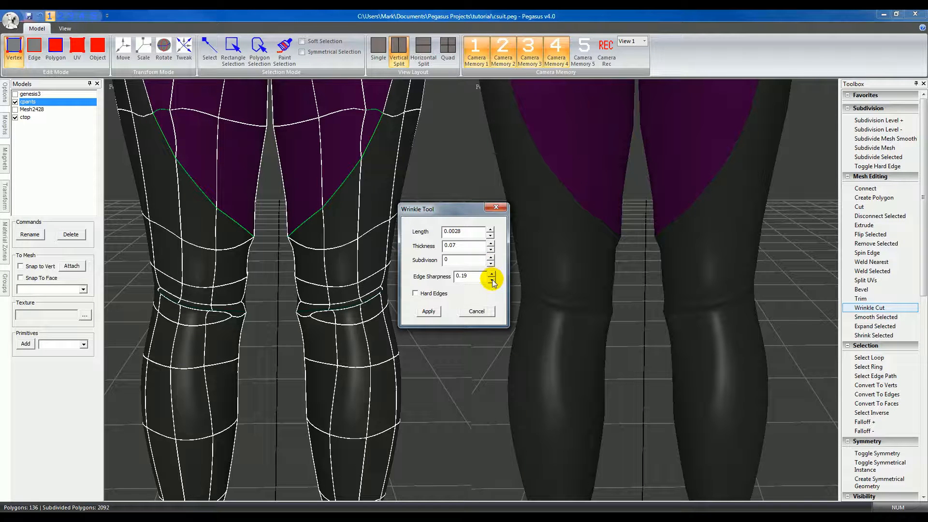
click(490, 279)
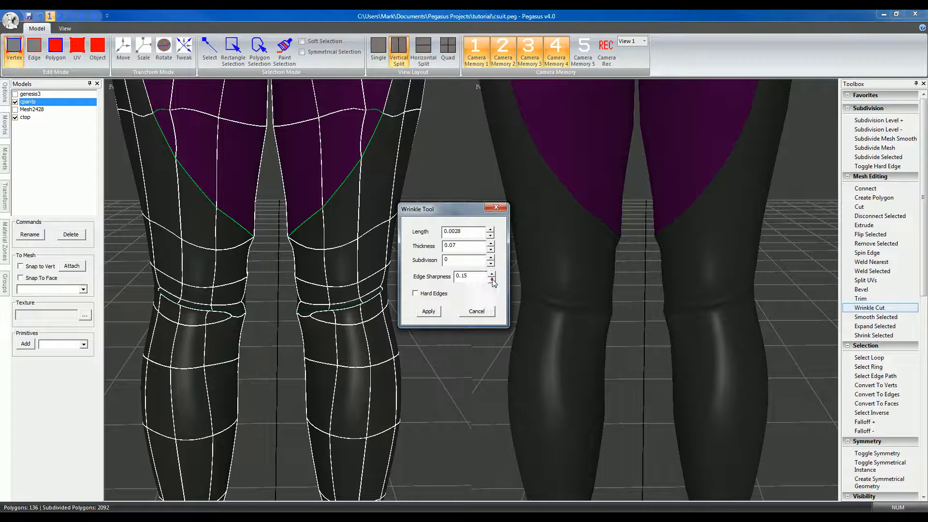
click(489, 279)
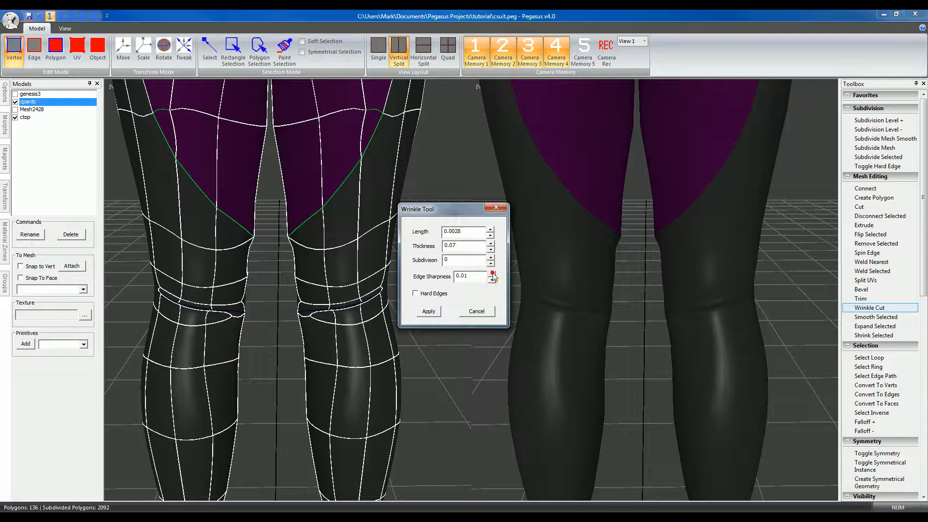
click(416, 293)
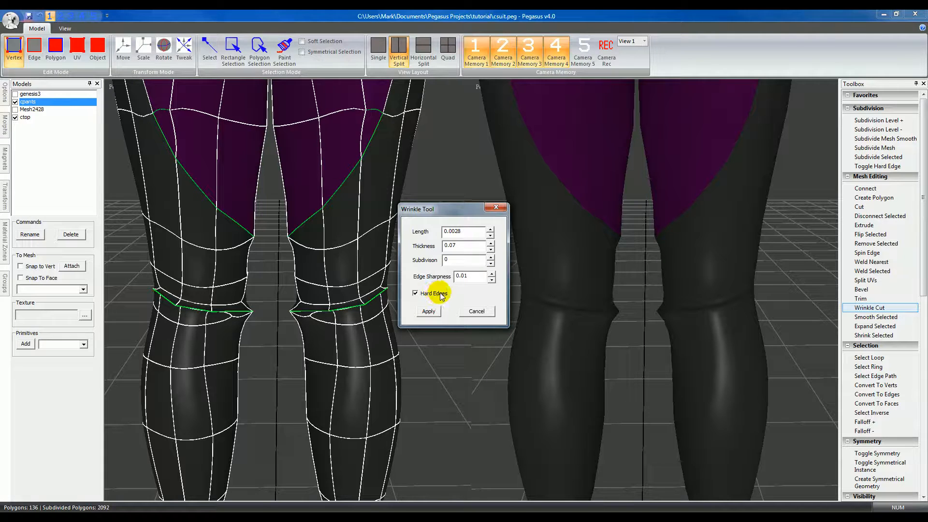
mouse_move(494, 277)
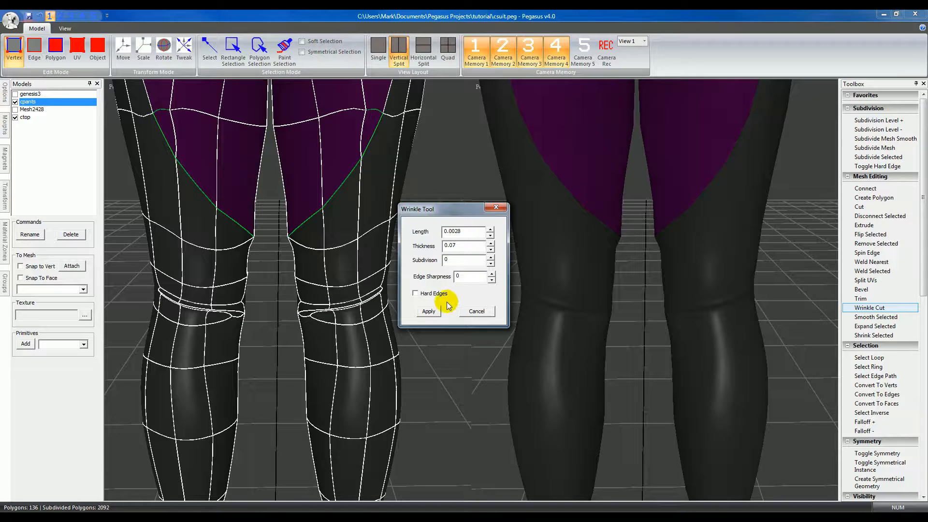
mouse_move(456, 290)
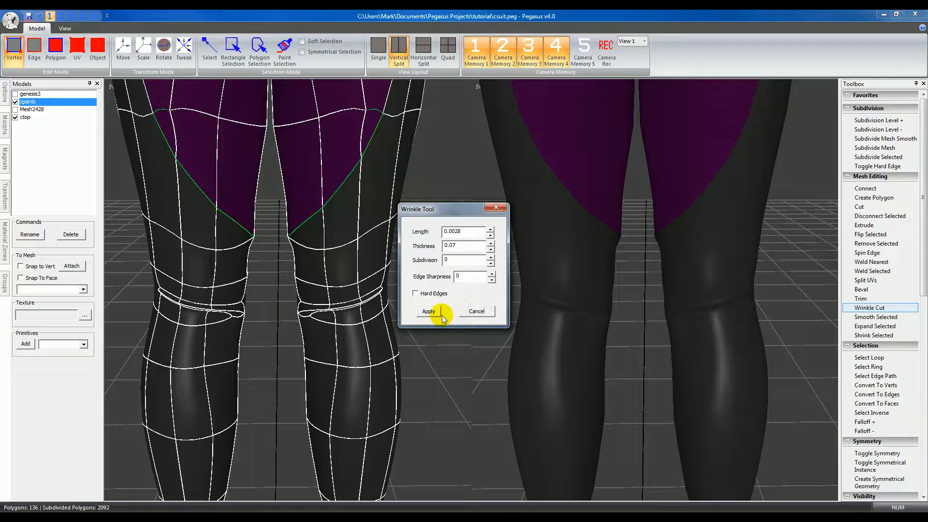
Commit the wrinkle cut around both knees, bringing the mesh to 145 polygons.
click(428, 311)
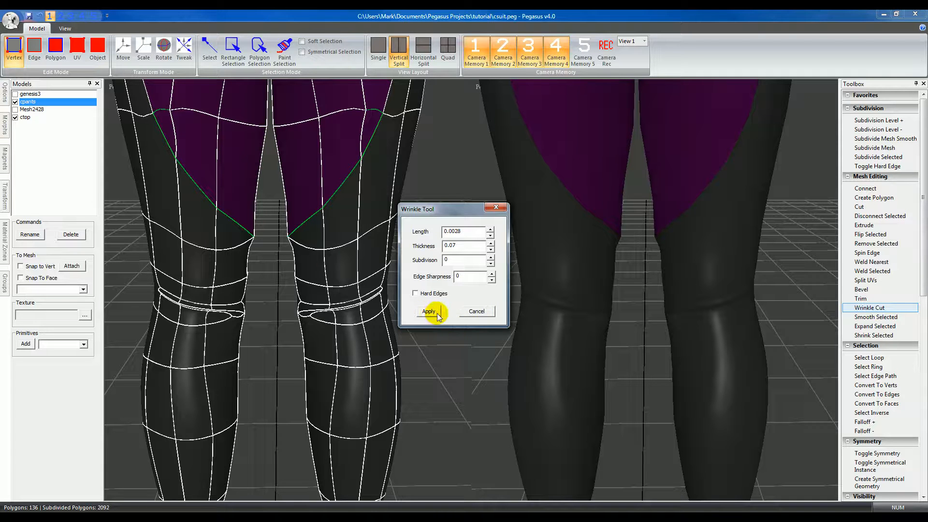
click(427, 311)
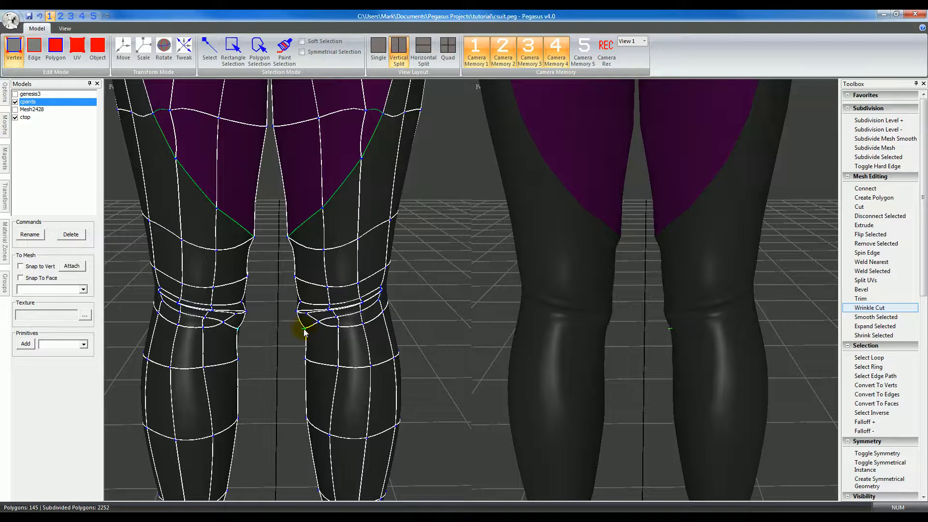
Apply a second wrinkle fold with length 0.0013 and thickness 0.4 to both knees.
click(871, 308)
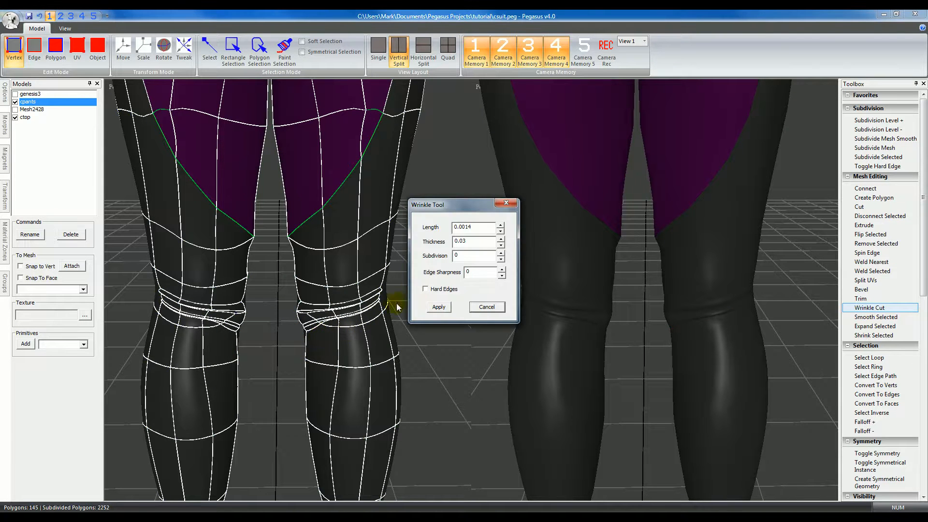
click(500, 226)
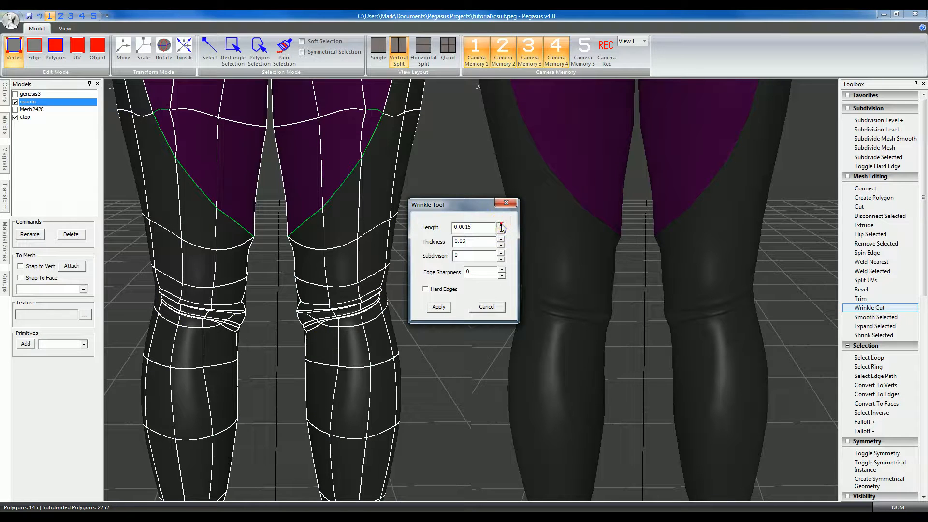
click(500, 224)
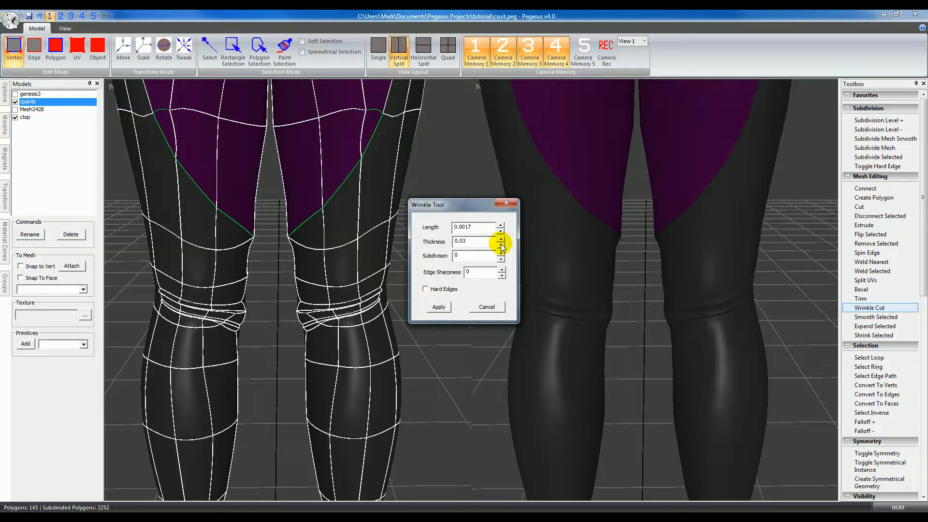
click(500, 244)
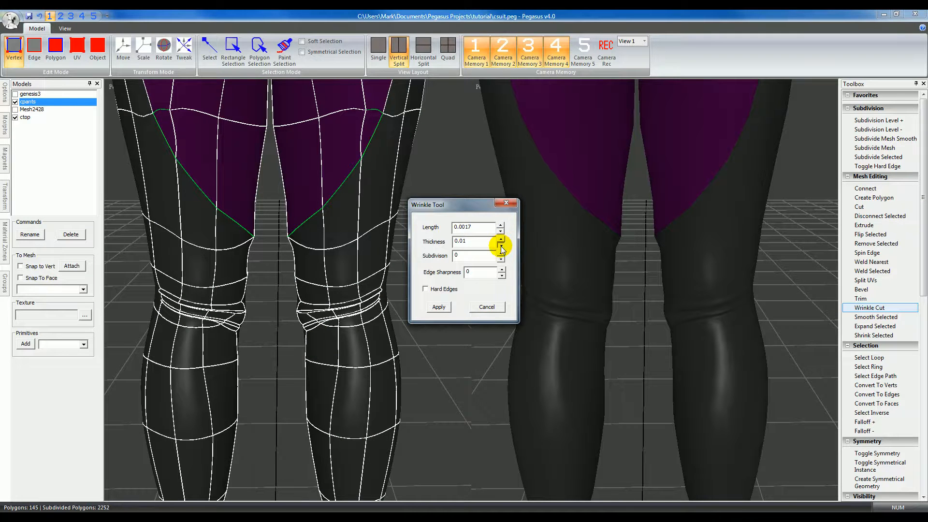
click(502, 238)
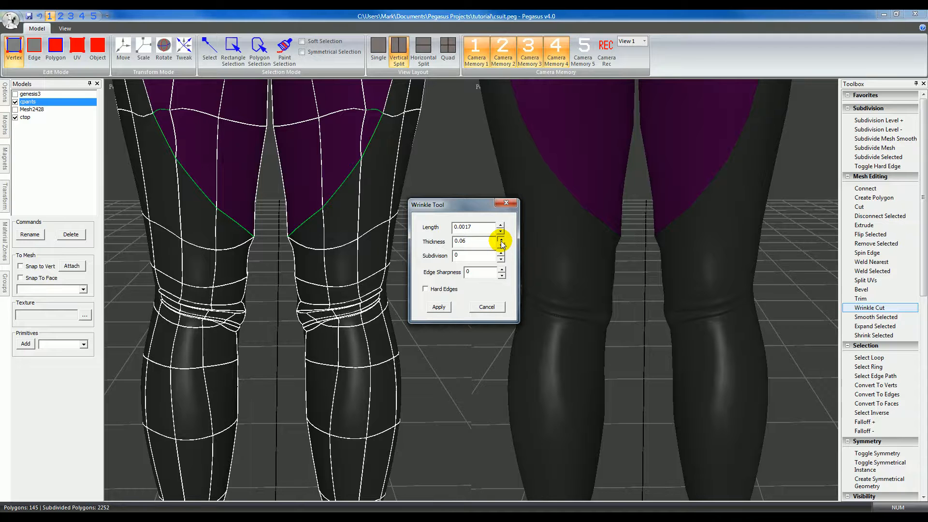
click(503, 239)
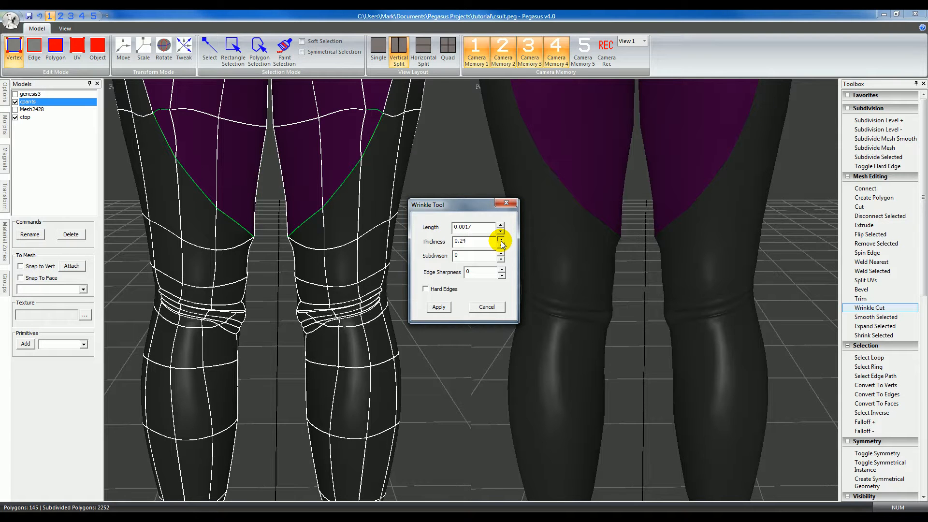
click(500, 238)
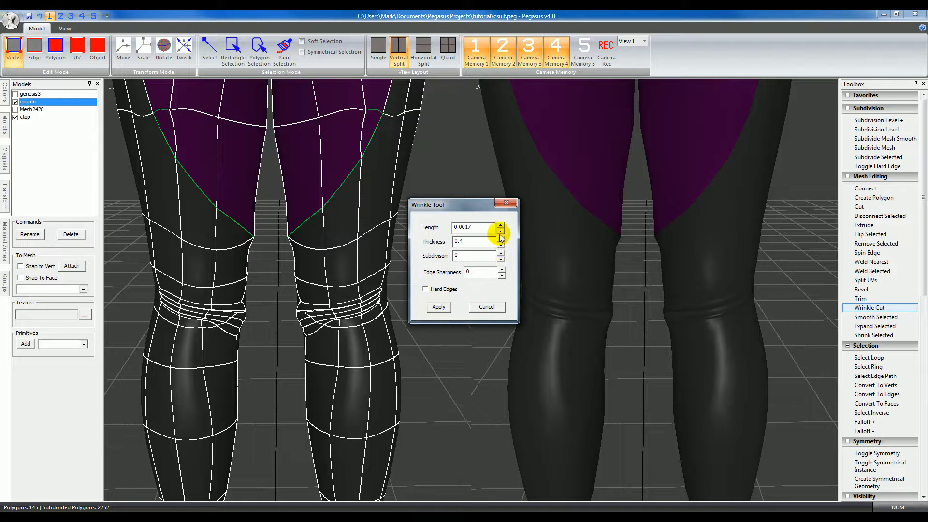
click(500, 231)
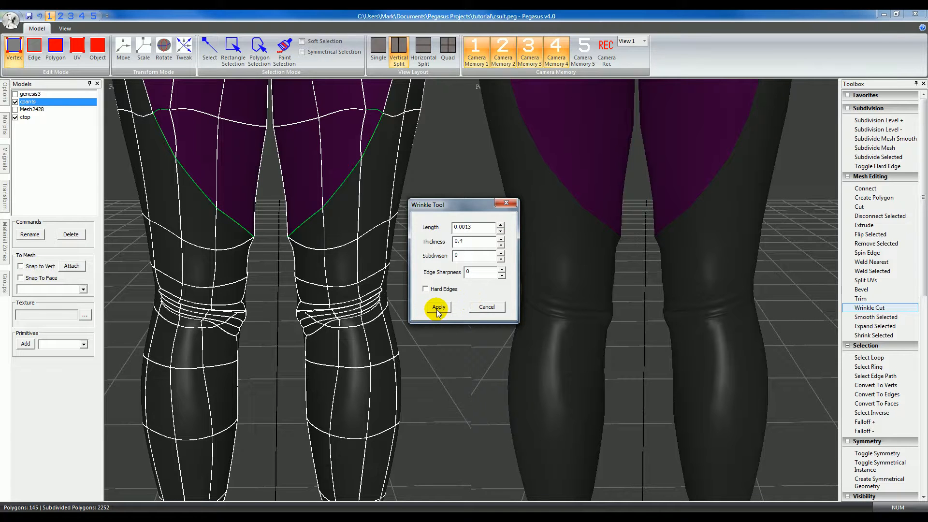
click(437, 308)
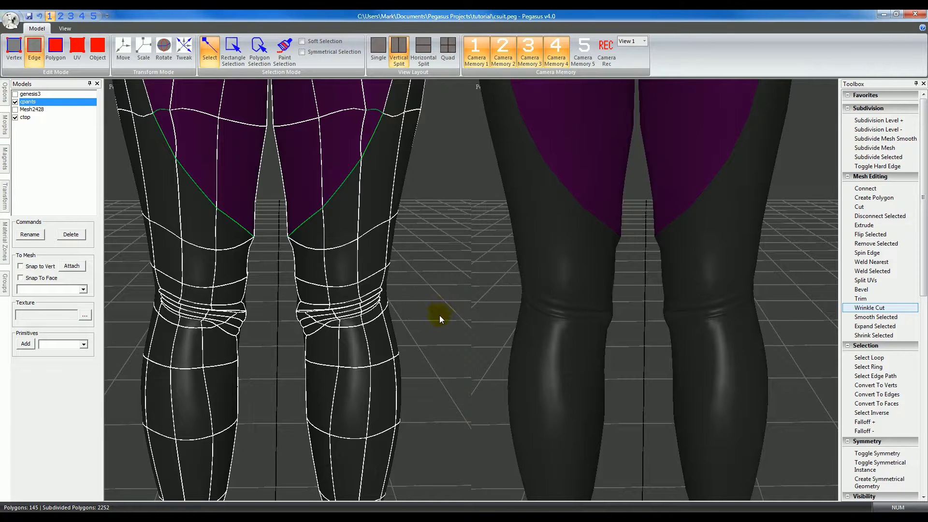